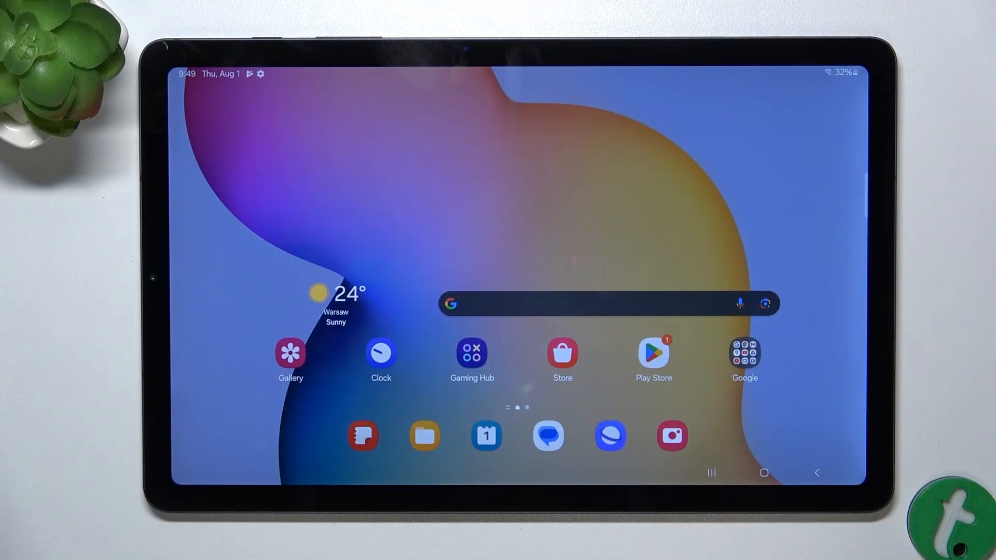
Pull down Quick Settings and go to the Screenshots and screen recordings settings page
drag(496, 70, 496, 254)
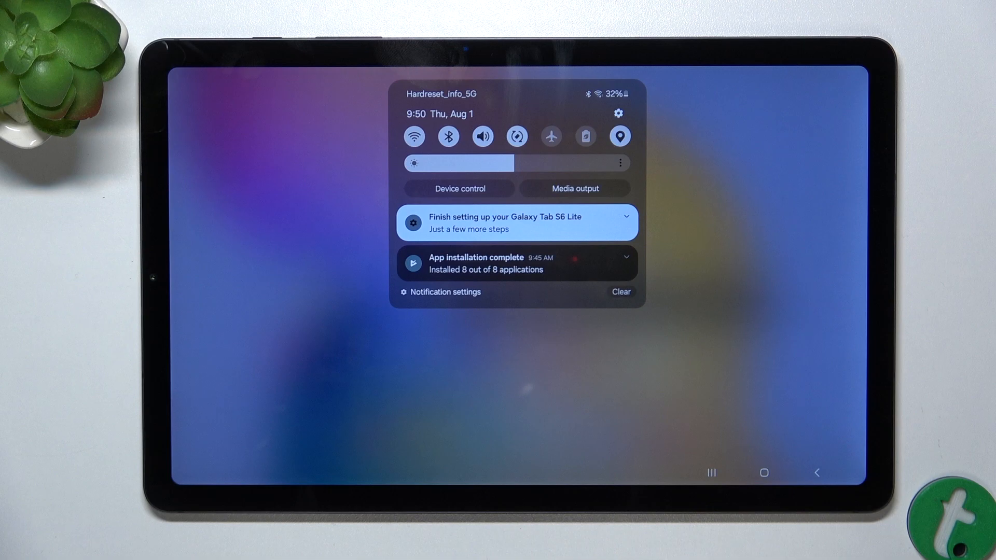
click(624, 222)
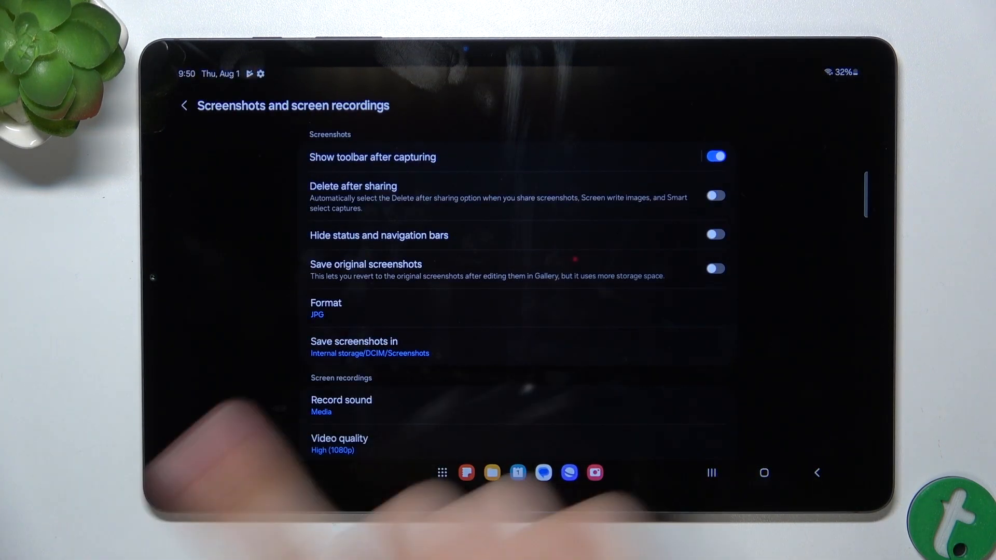
scroll(down, 3)
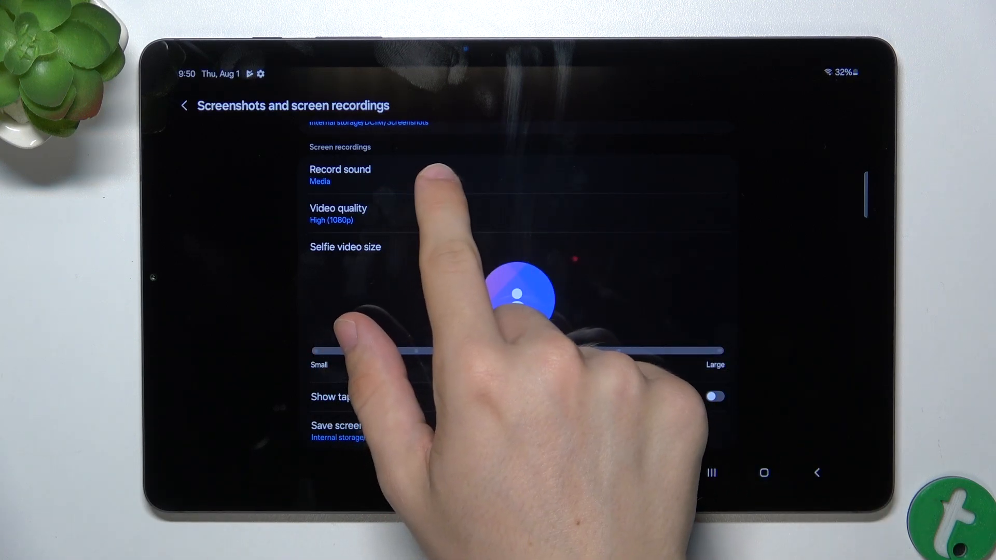
click(340, 174)
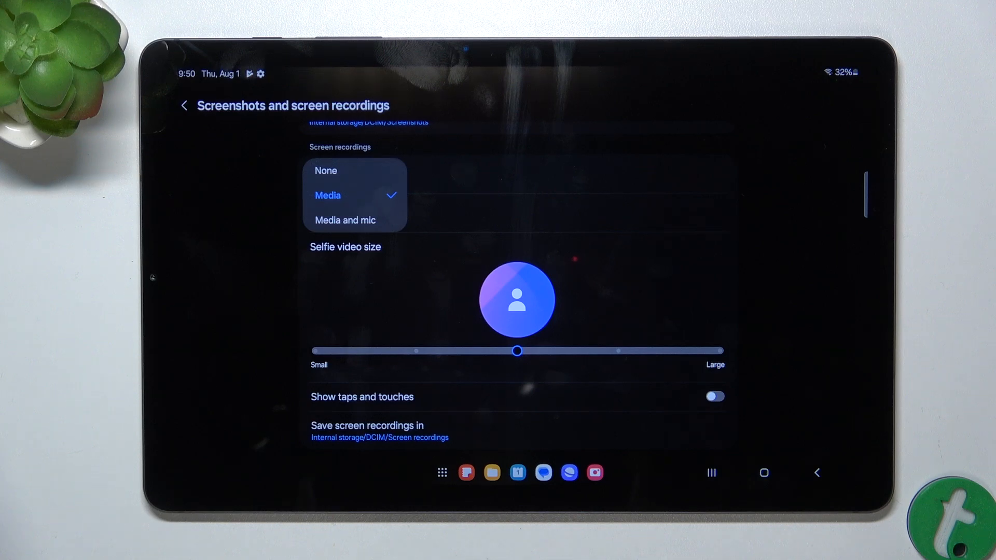
click(328, 196)
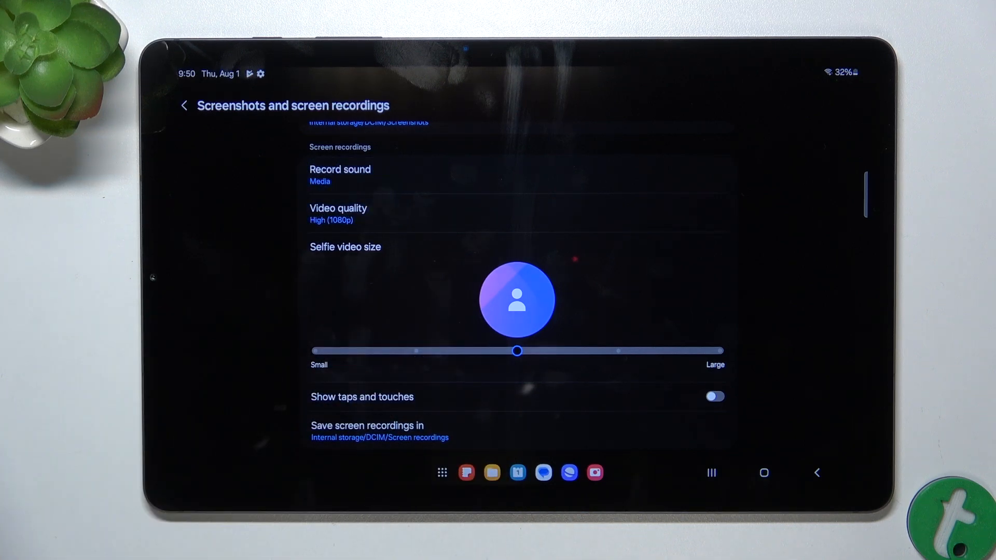